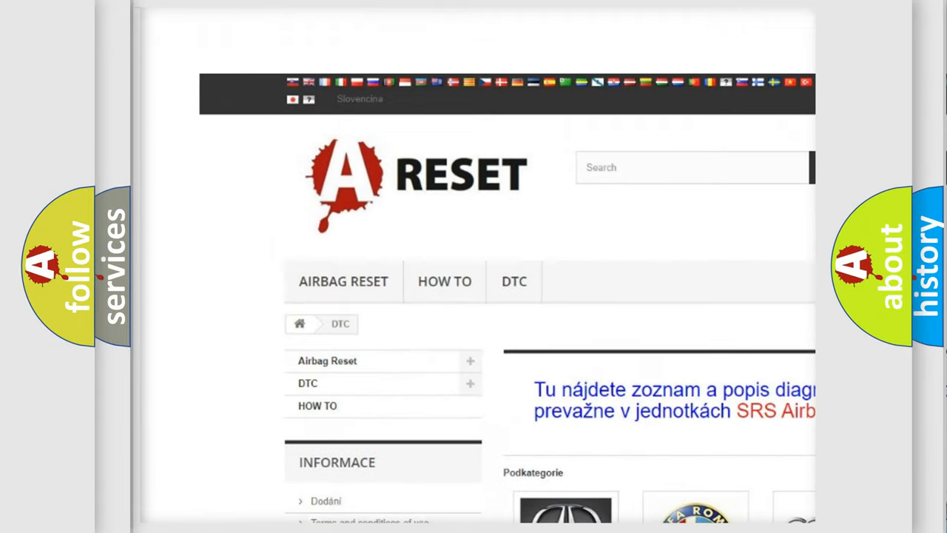
Open the BUICK DTC entry and scroll through its list of diagnostic code subcategories
scroll("down", 3)
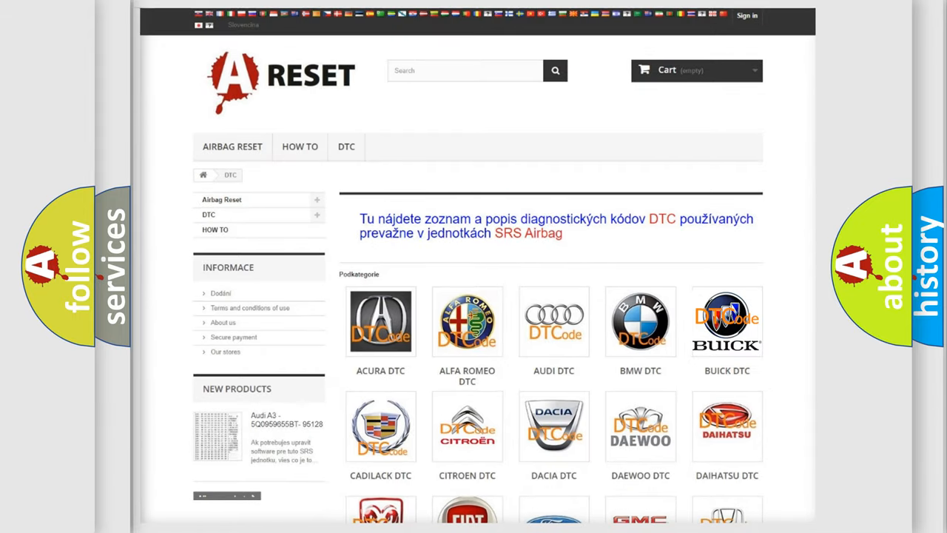
left_click(726, 321)
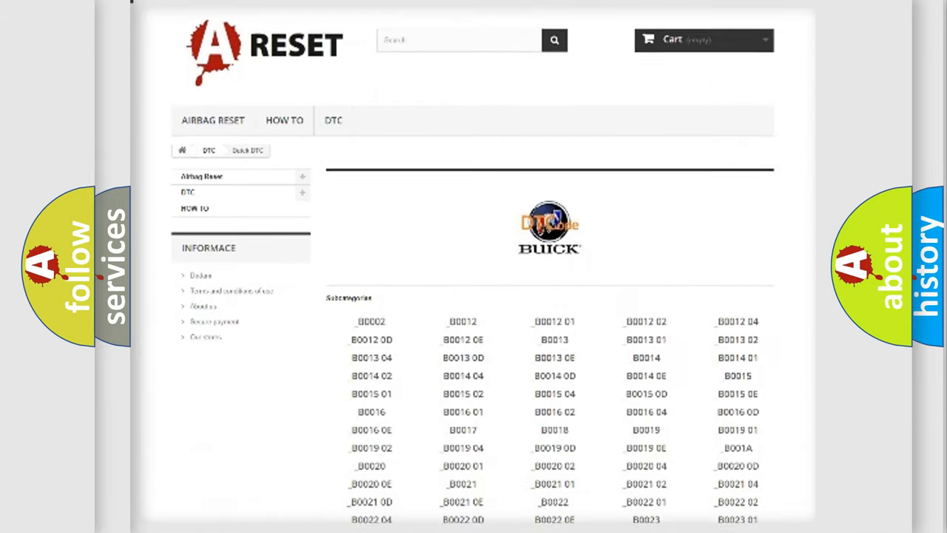
scroll("down", 3)
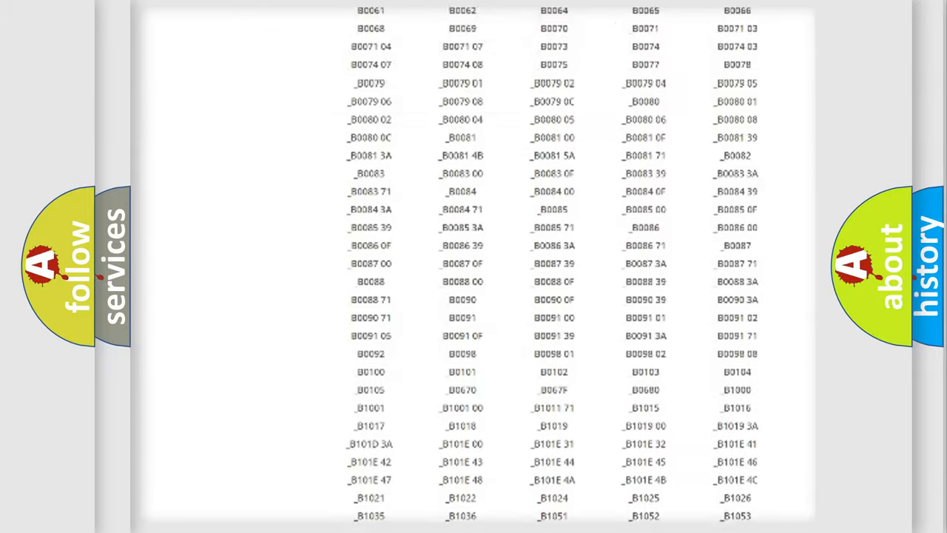